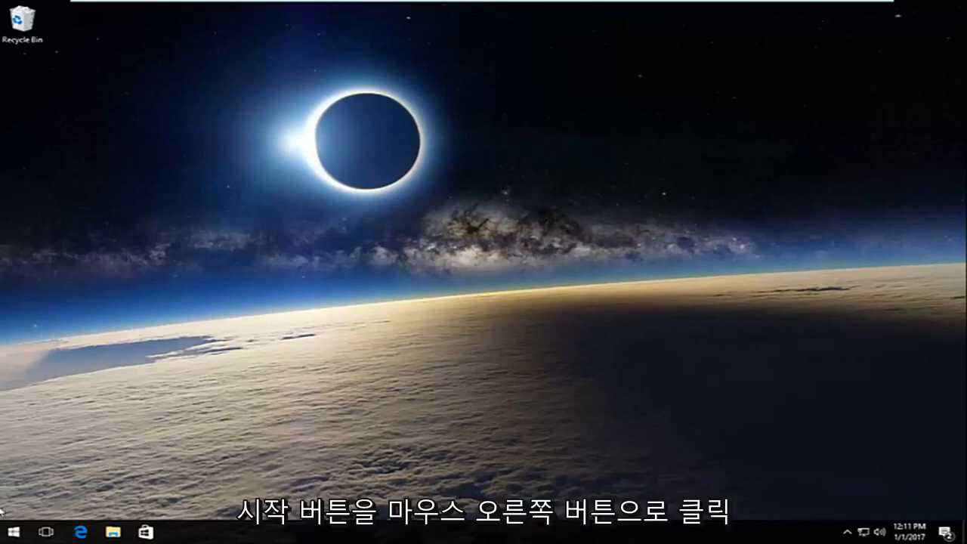
# Launch Command Prompt (Admin) from the Start button's right-click menu
pyautogui.rightClick(9, 532)
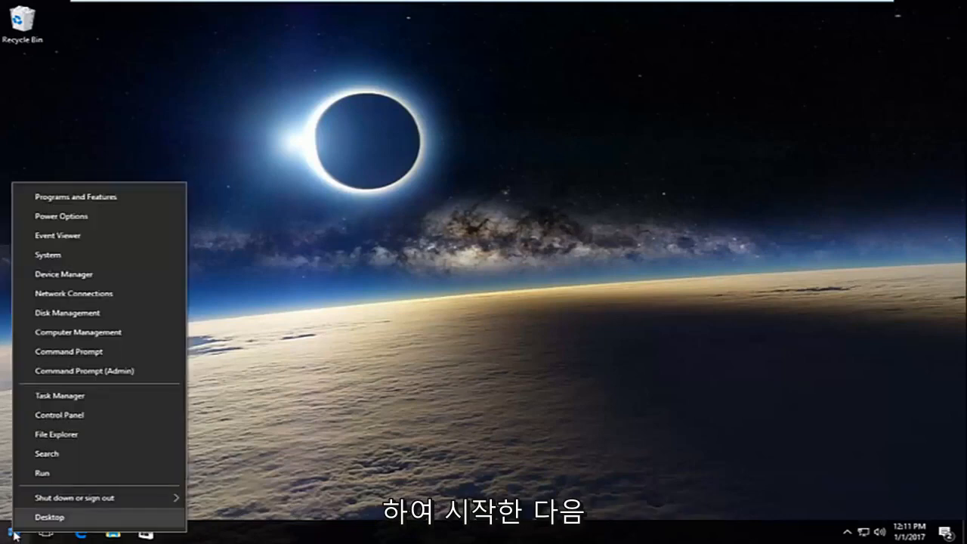
pyautogui.moveTo(85, 370)
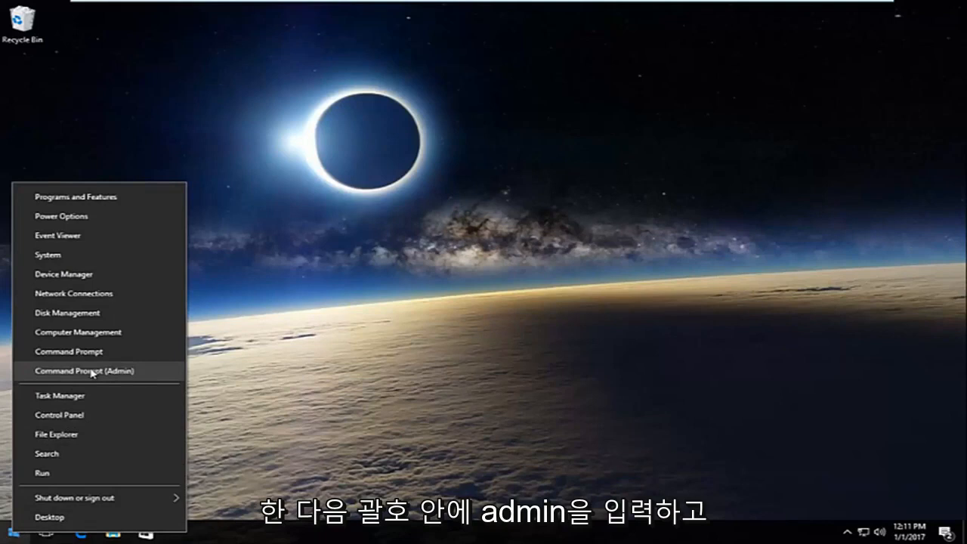
pyautogui.click(85, 370)
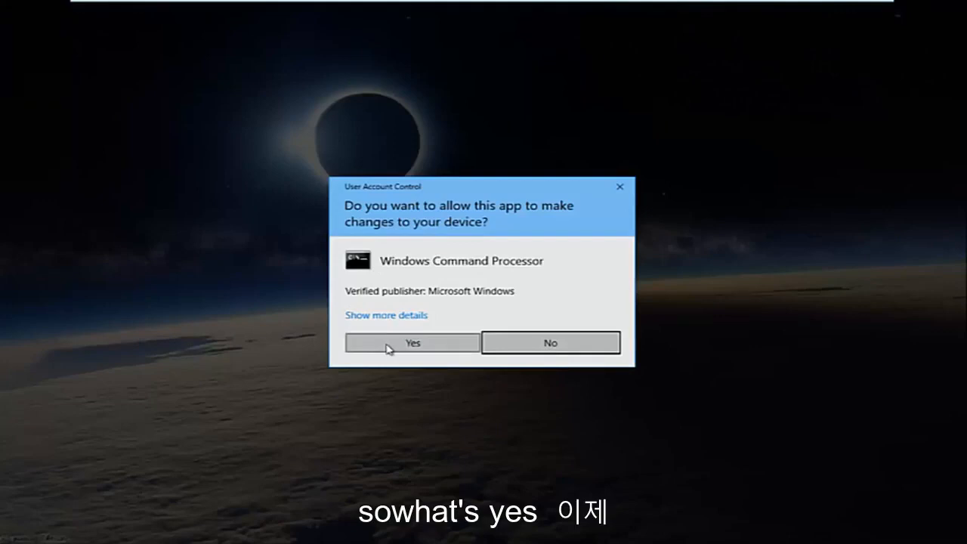
# Approve the UAC prompt and run ipconfig /release to release the adapters' IP configuration
pyautogui.click(411, 342)
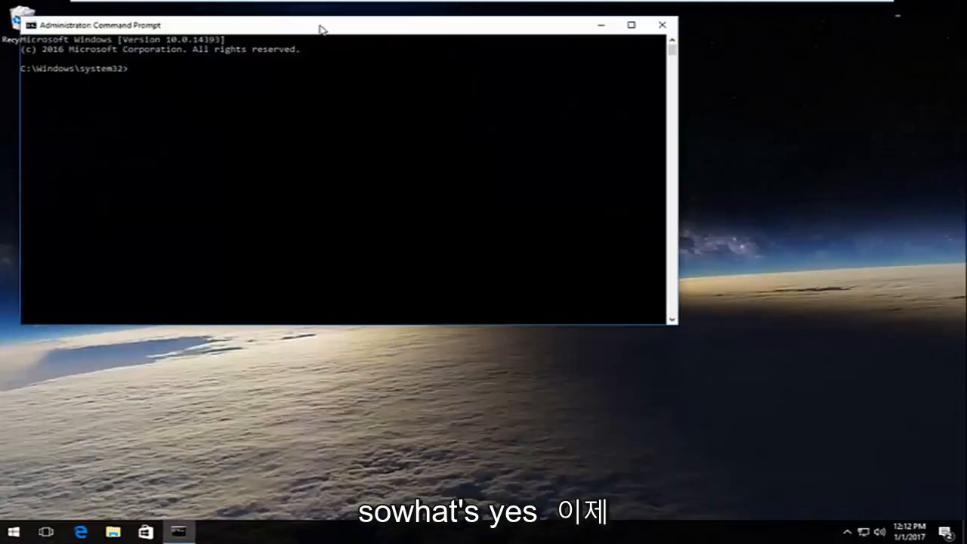
pyautogui.moveTo(317, 24); pyautogui.dragTo(445, 83)
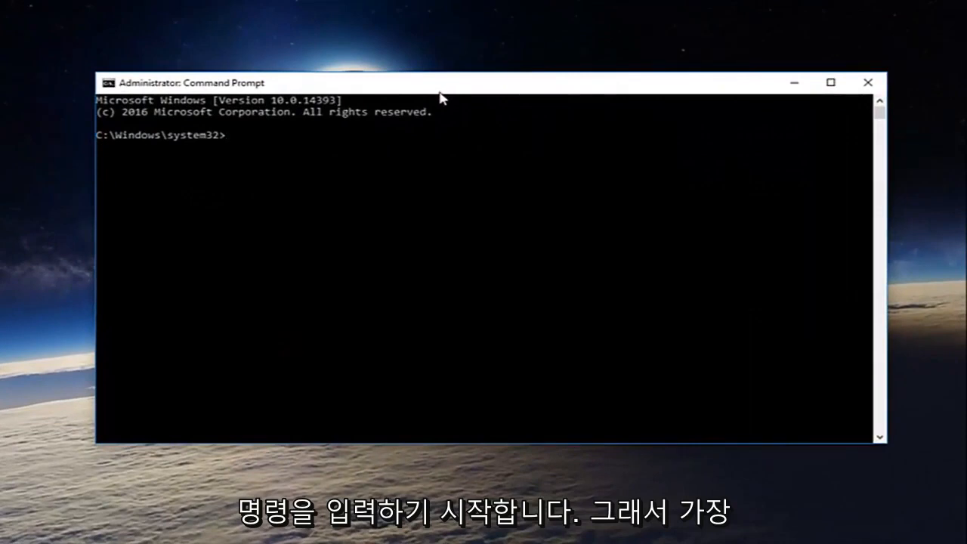
pyautogui.write('ipco')
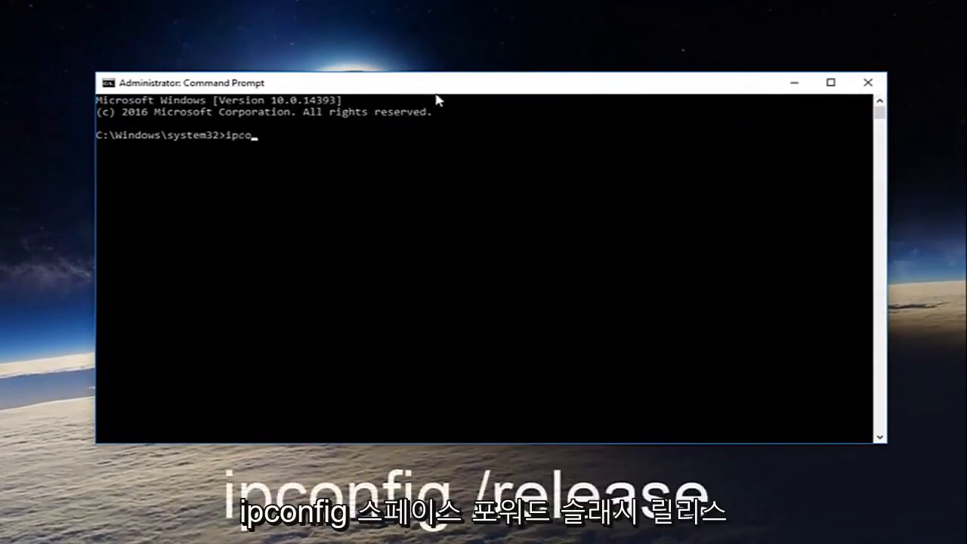
pyautogui.write('nfig')
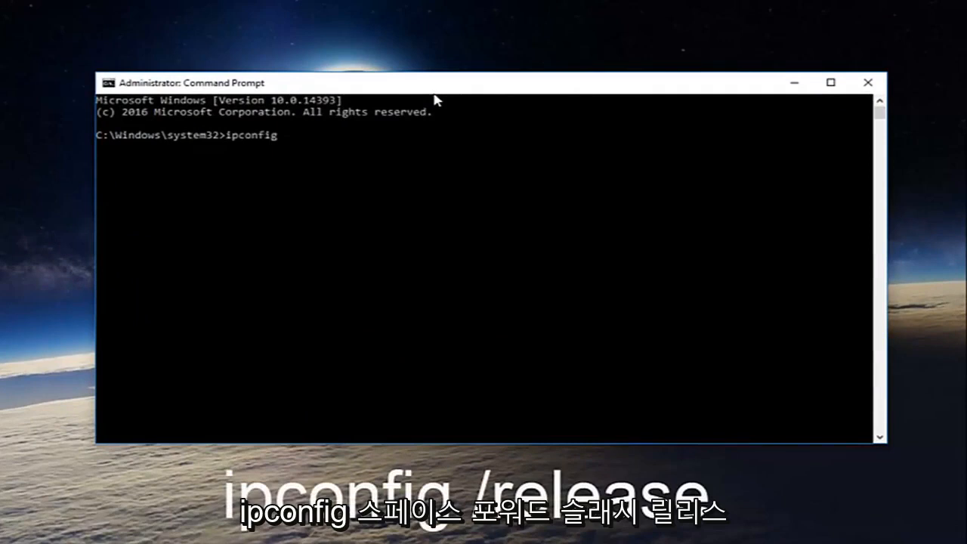
pyautogui.write('/rele')
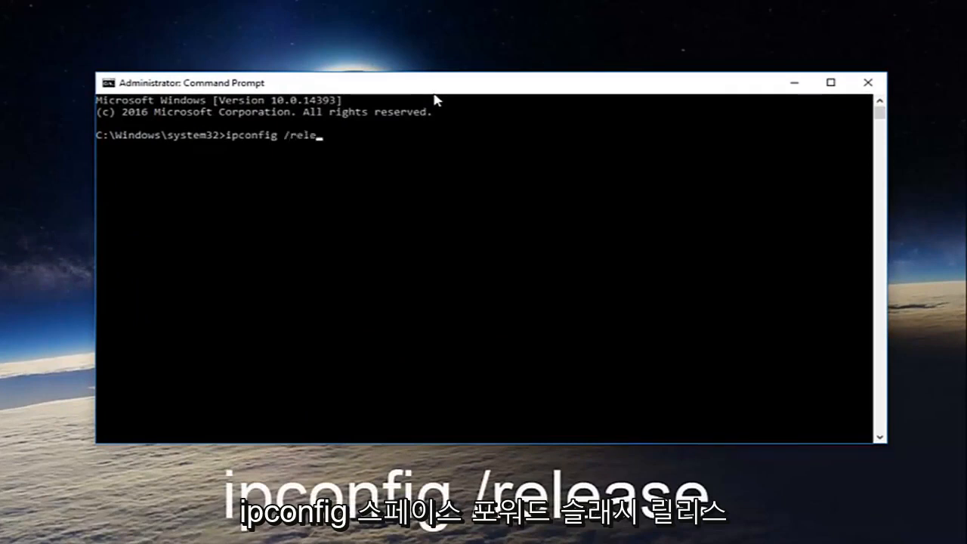
pyautogui.press('Return')
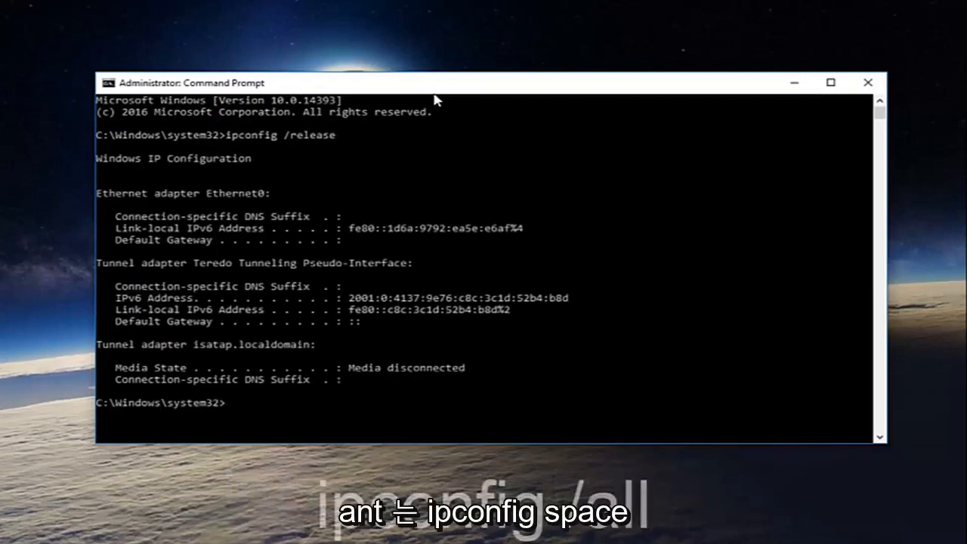
# Run ipconfig /all for full adapter details, then ipconfig /flushdns to clear the DNS cache
pyautogui.write('ipconfig')
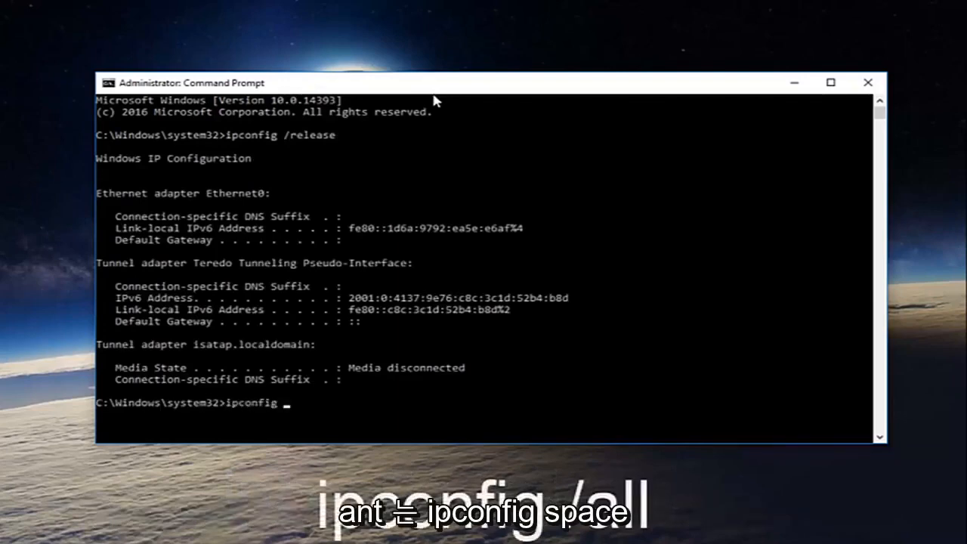
pyautogui.write('/all')
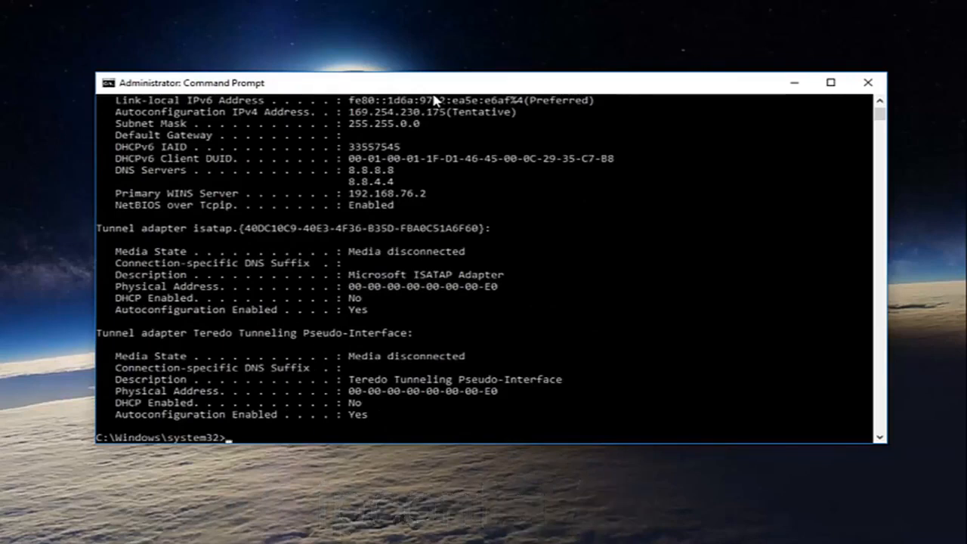
pyautogui.write('ipcon')
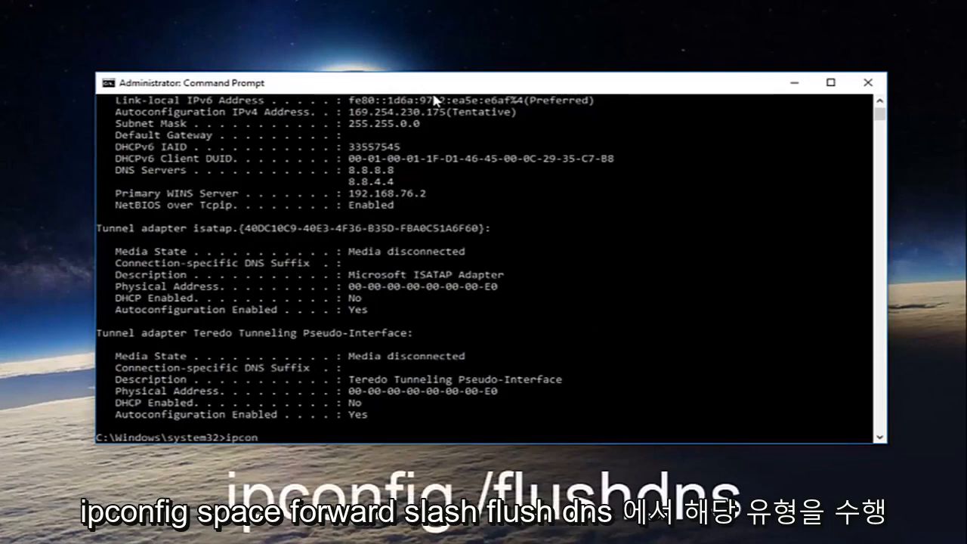
pyautogui.write('fig ./')
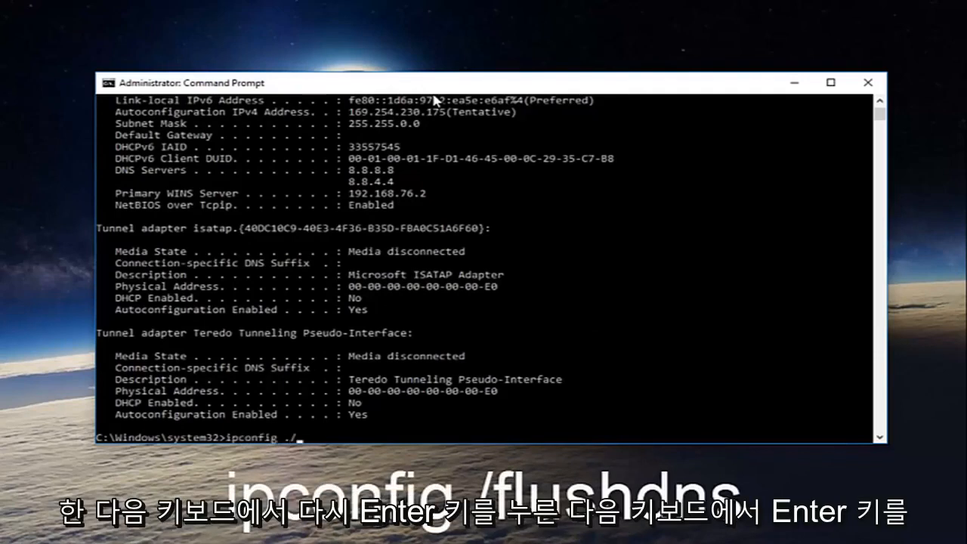
pyautogui.write('flushdns')
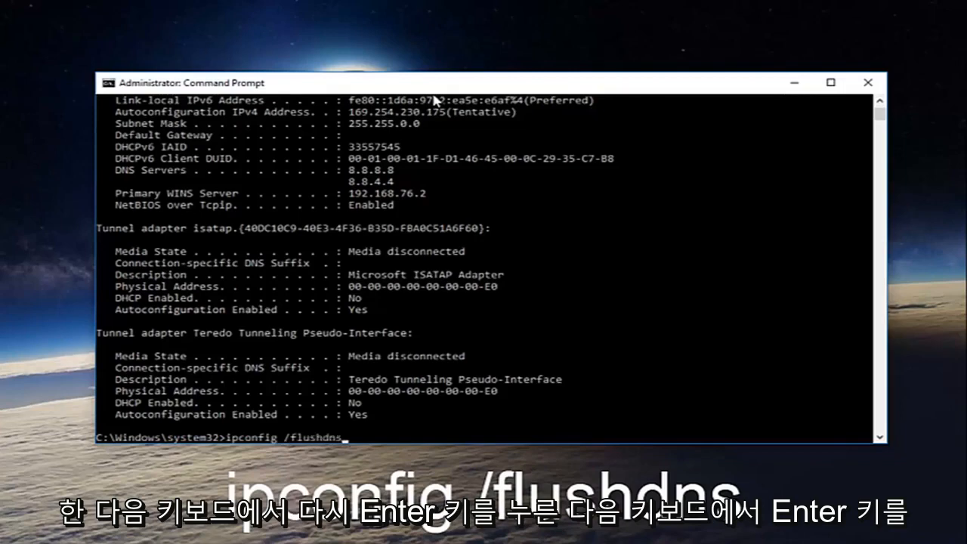
pyautogui.press('Return')
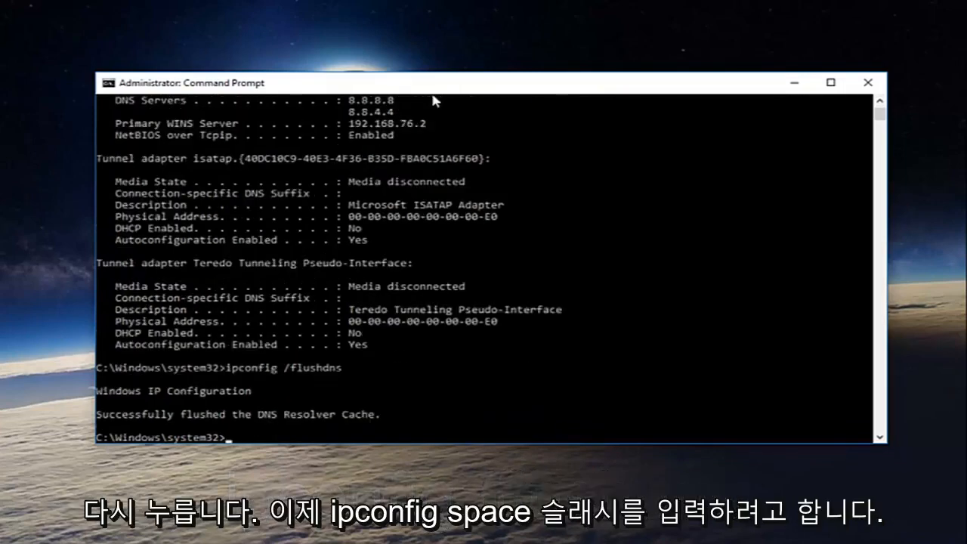
# Run ipconfig /renew so Ethernet0 regains IPv4 192.168.76.129 with gateway 192.168.76.2
pyautogui.write('ipconfig')
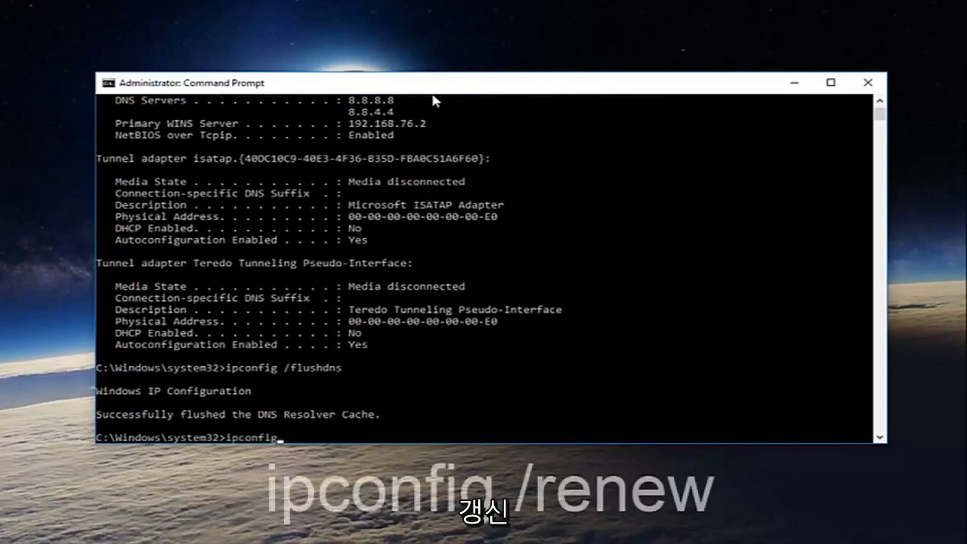
pyautogui.write('/renew')
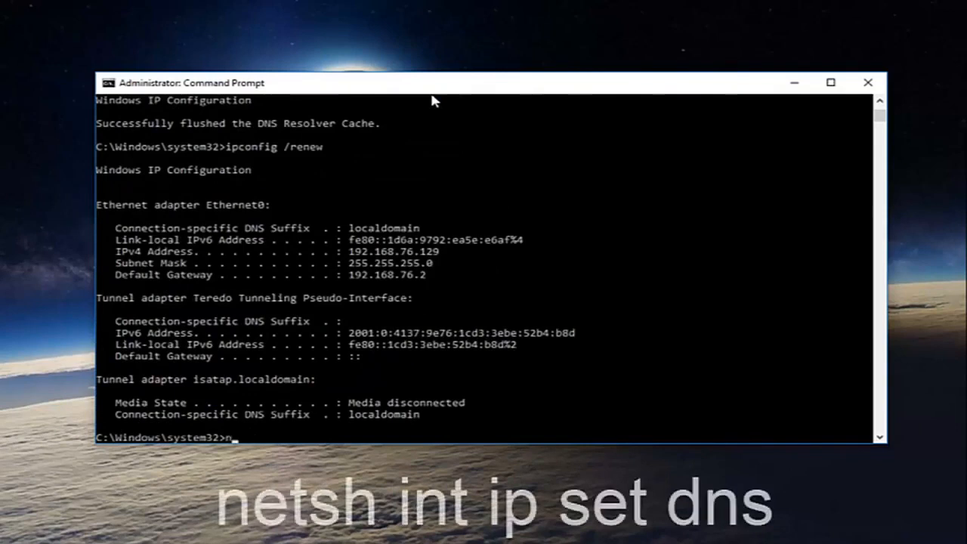
# Run netsh int set dns, which reports the command was not found
pyautogui.write('etsh')
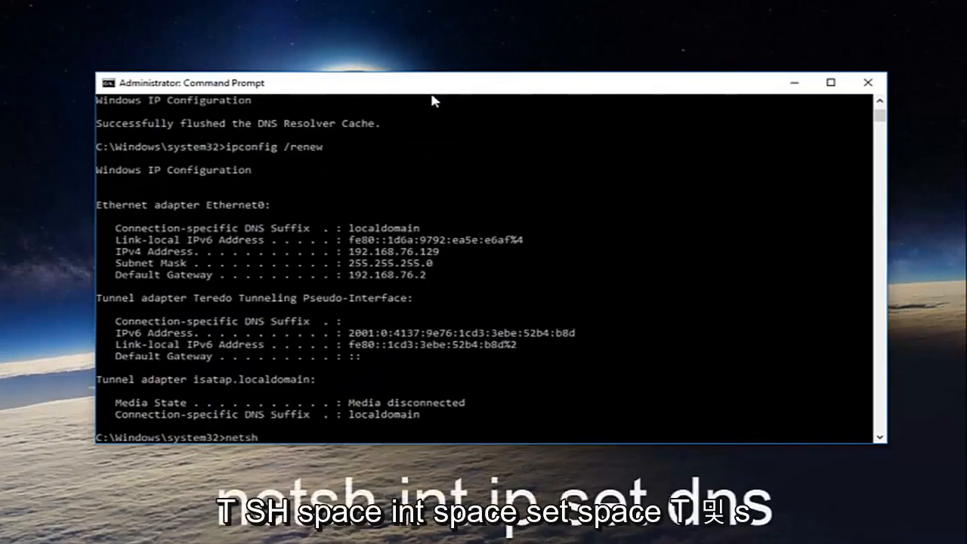
pyautogui.write('int')
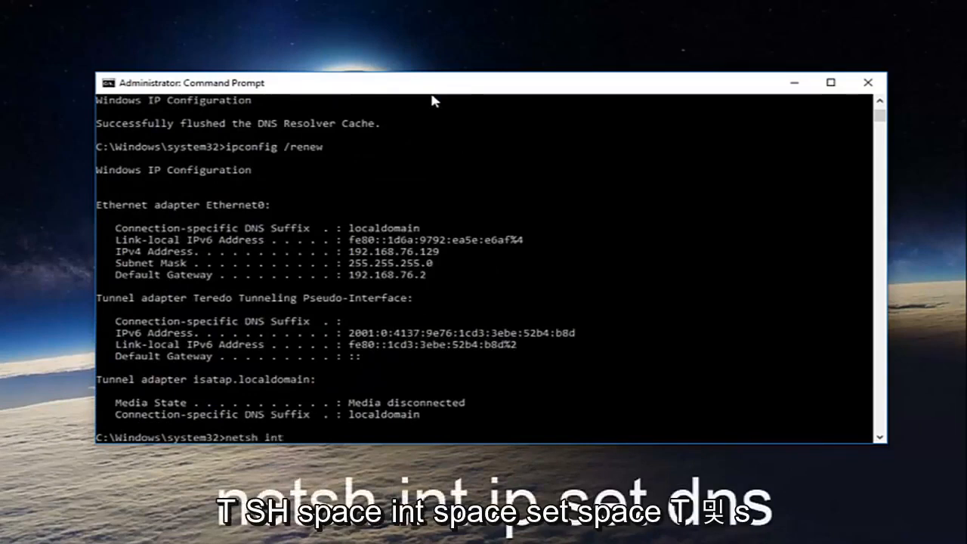
pyautogui.write('set d')
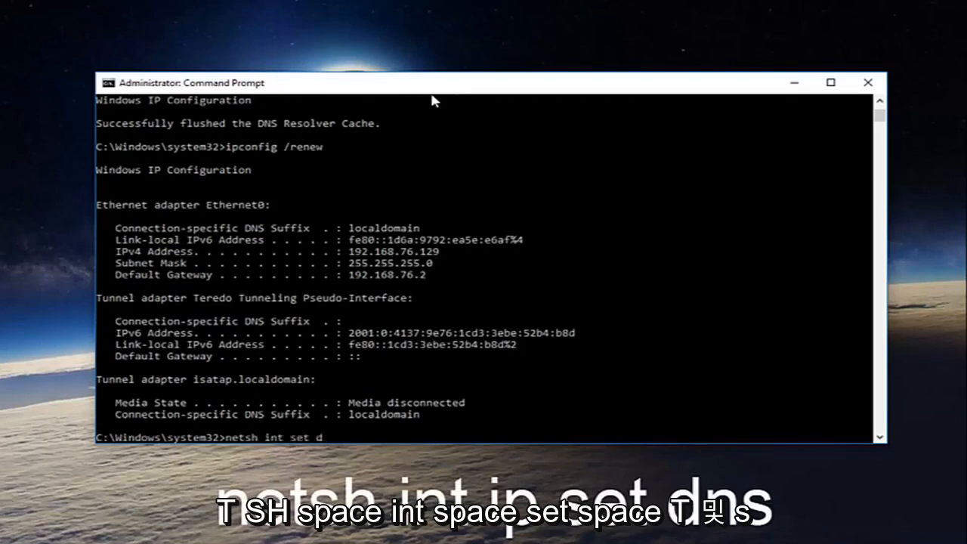
pyautogui.write('ns')
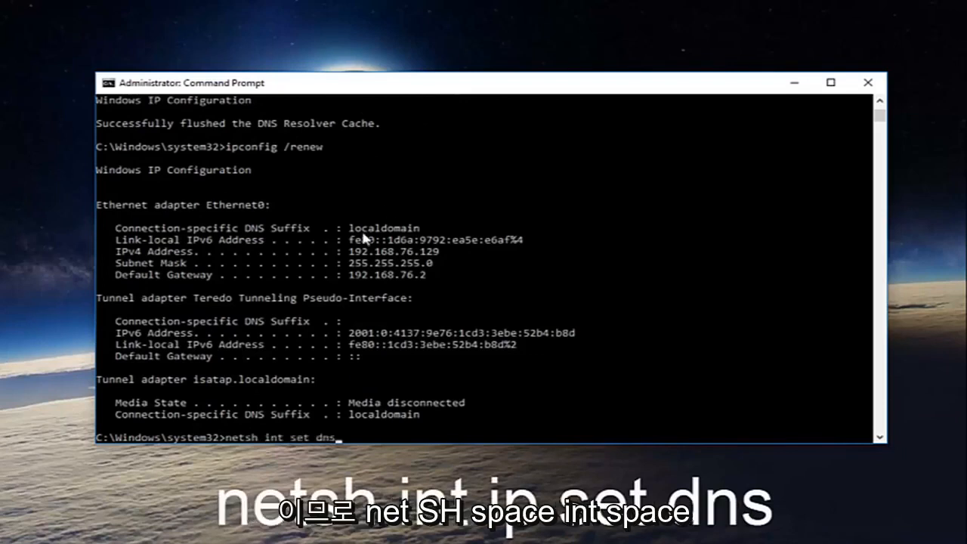
pyautogui.moveTo(254, 447)
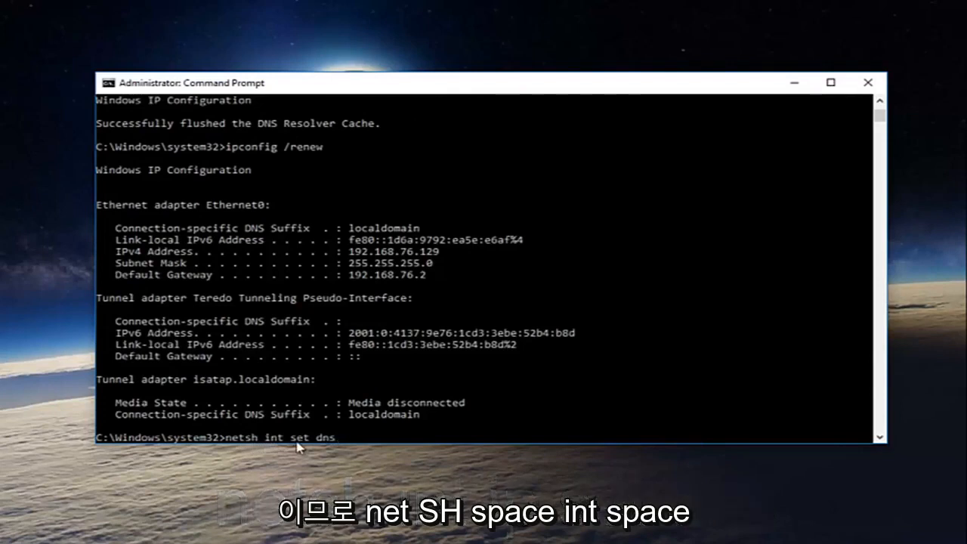
pyautogui.moveTo(453, 456)
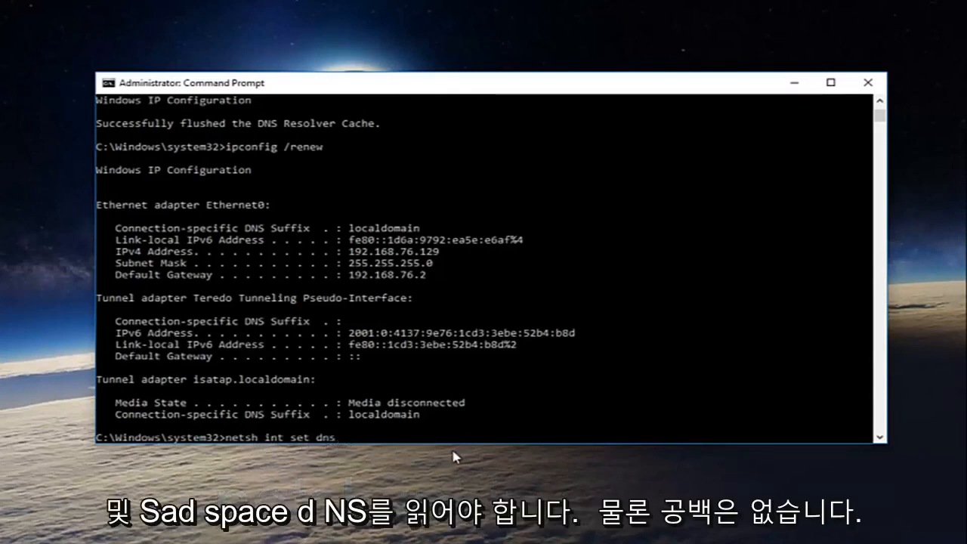
pyautogui.moveTo(444, 459)
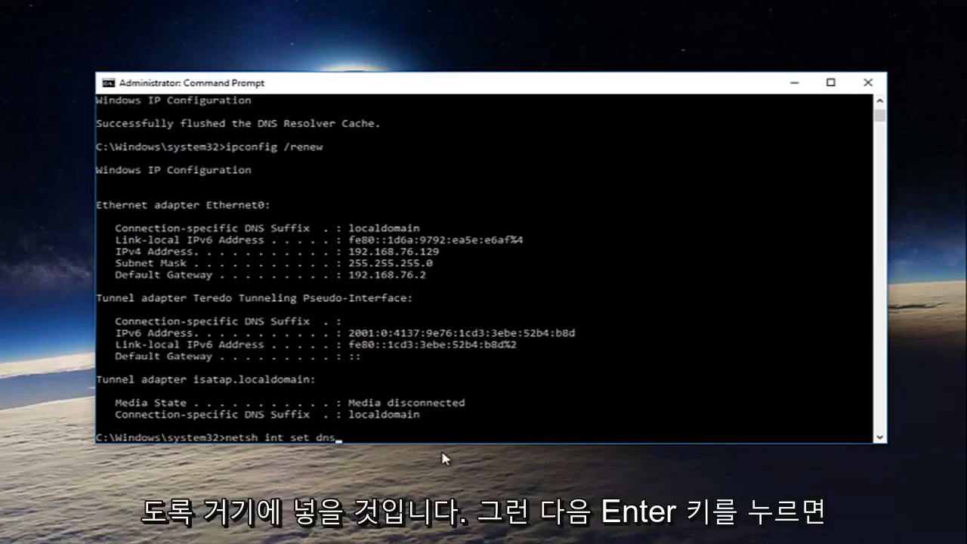
pyautogui.press('Return')
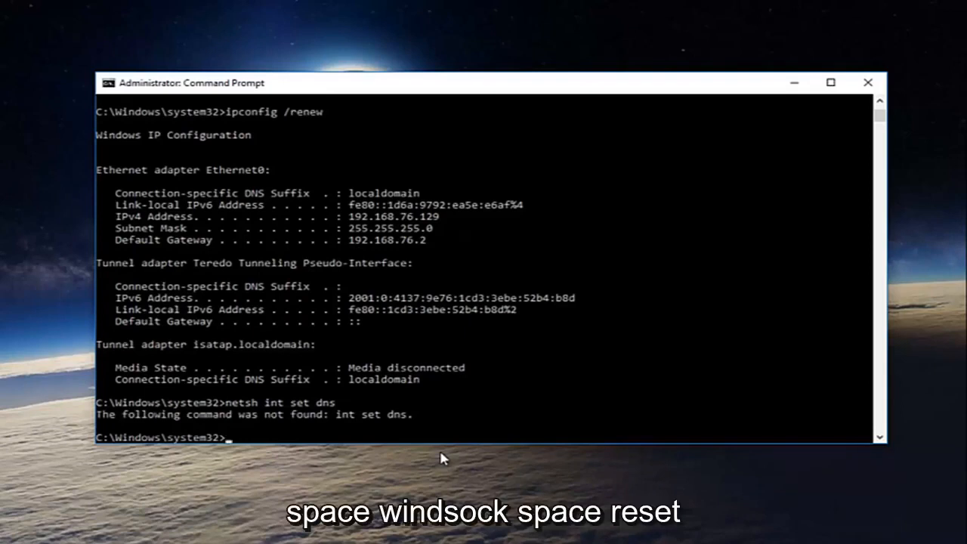
# Begin entering netsh winsock reset, reaching 'netsh winsock re' at the prompt
pyautogui.write('netsh')
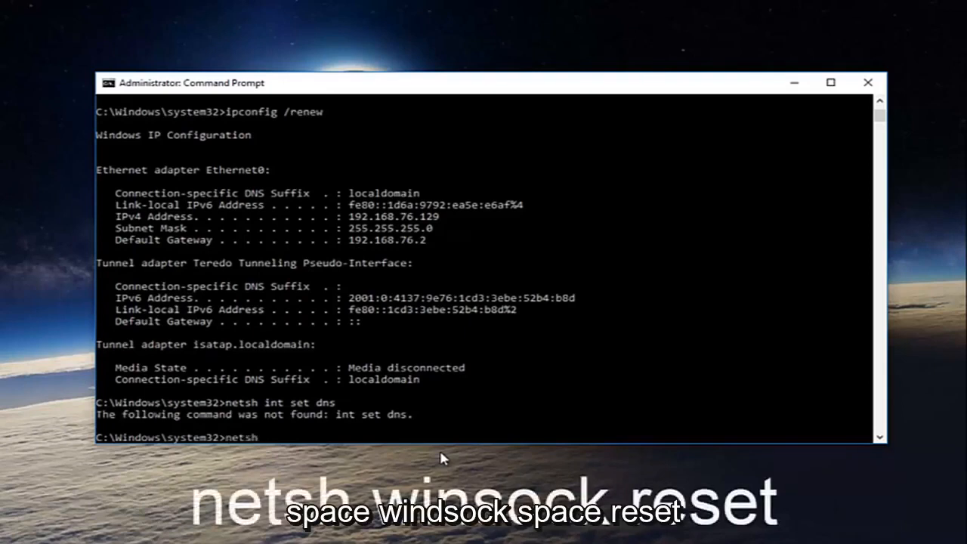
pyautogui.write('w')
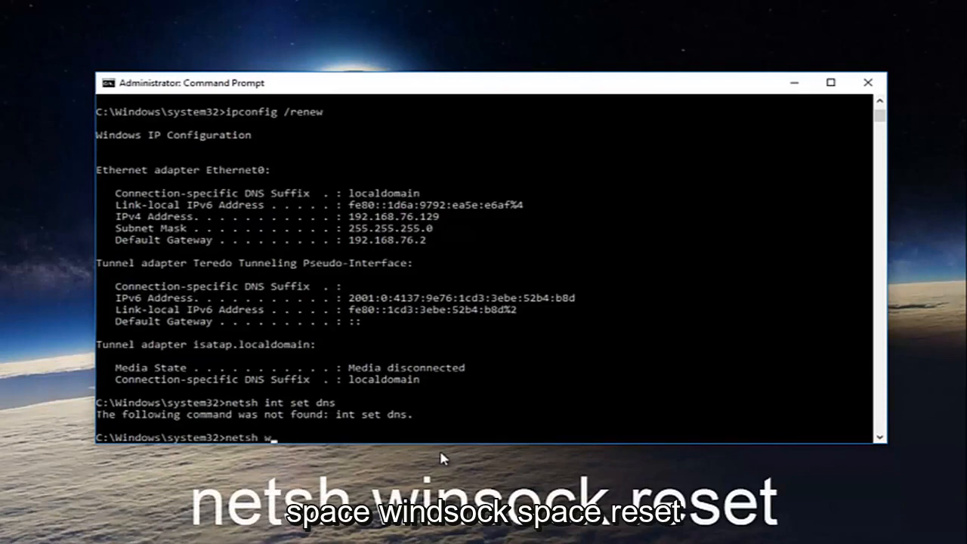
pyautogui.write('insock re')
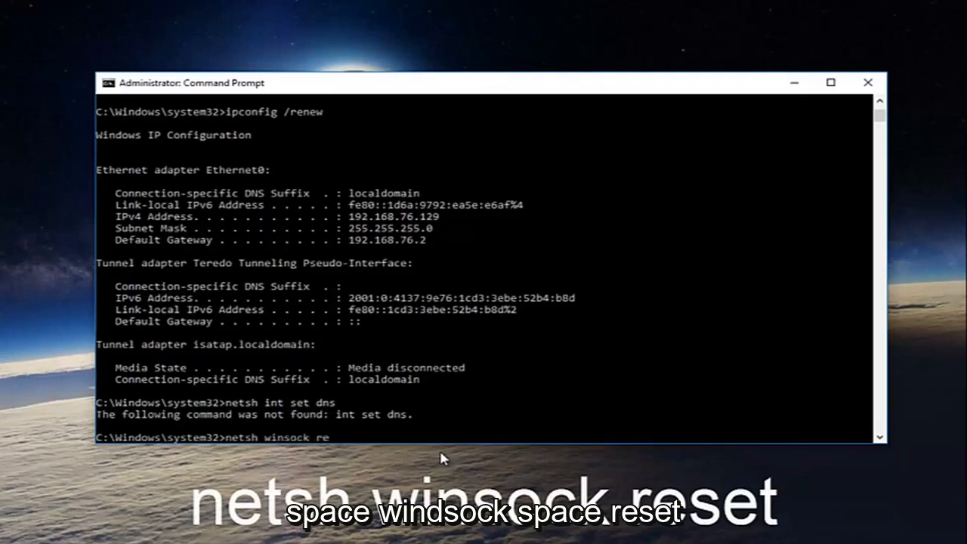